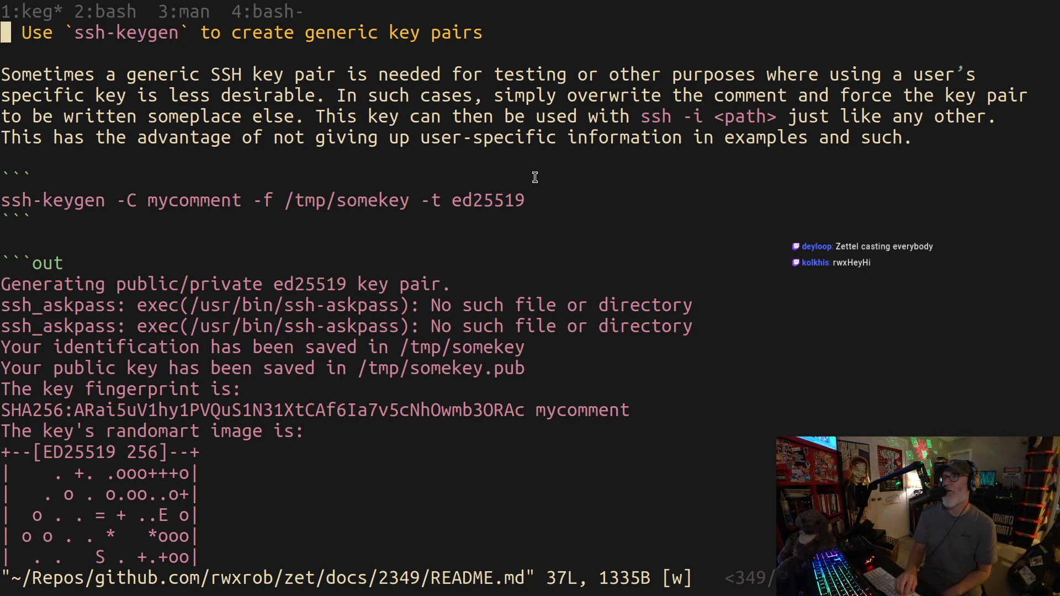
scroll(down, 3)
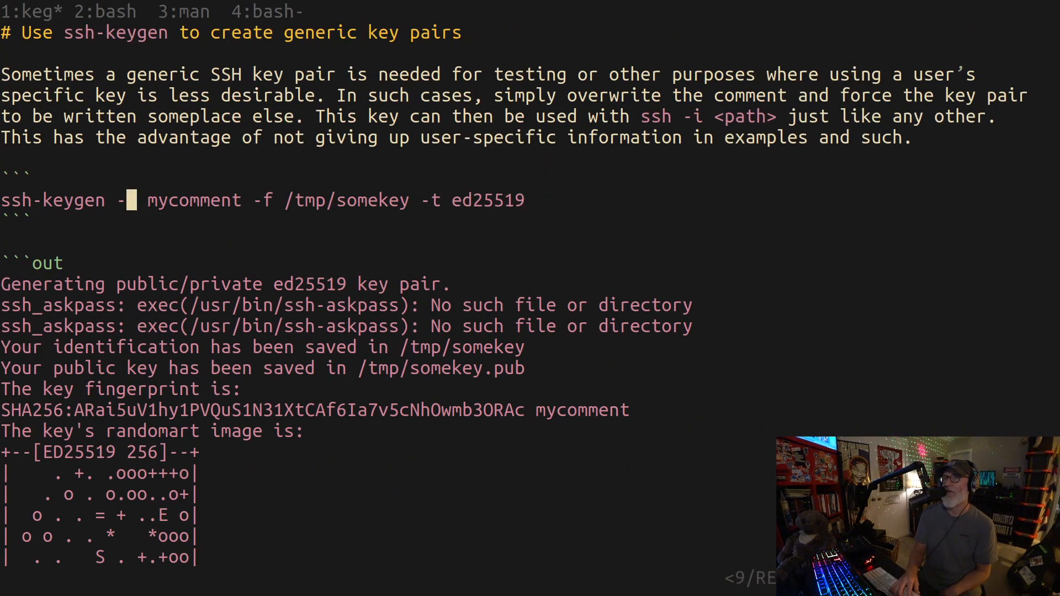
text(C)
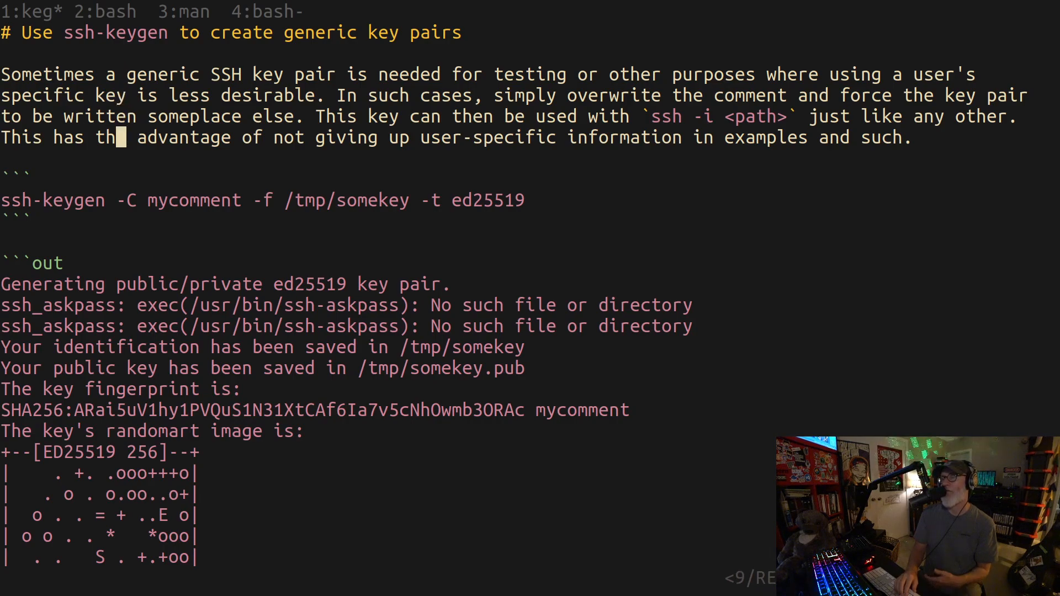
scroll(down, 3)
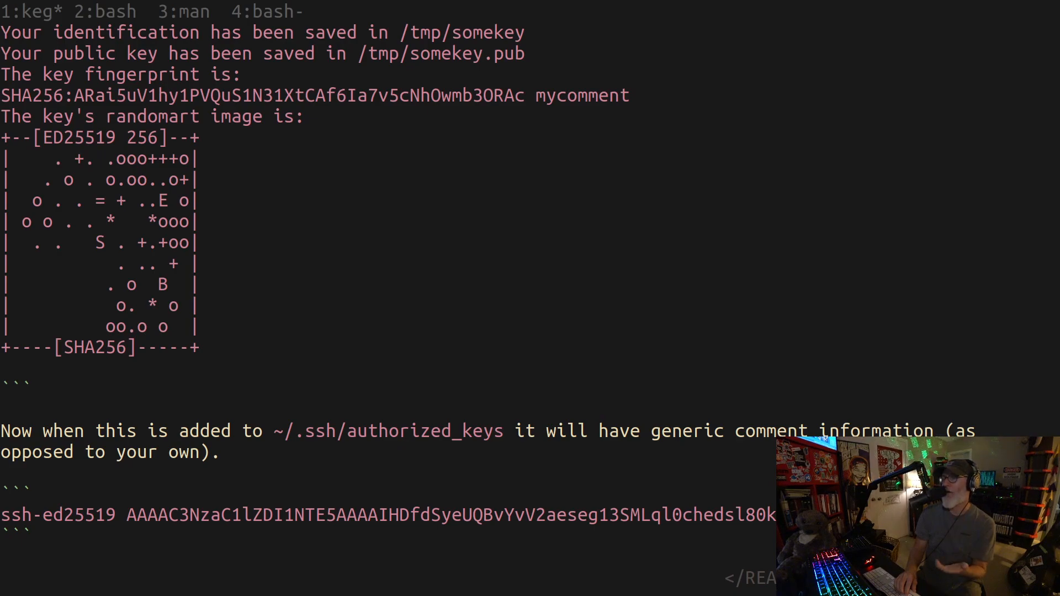
scroll(up, 3)
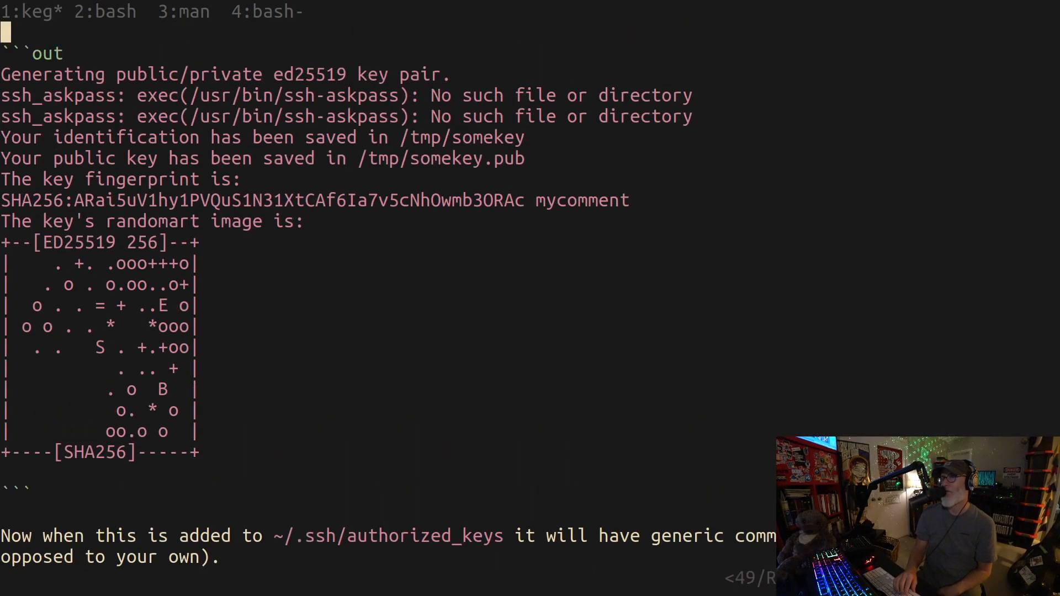
scroll(down, 3)
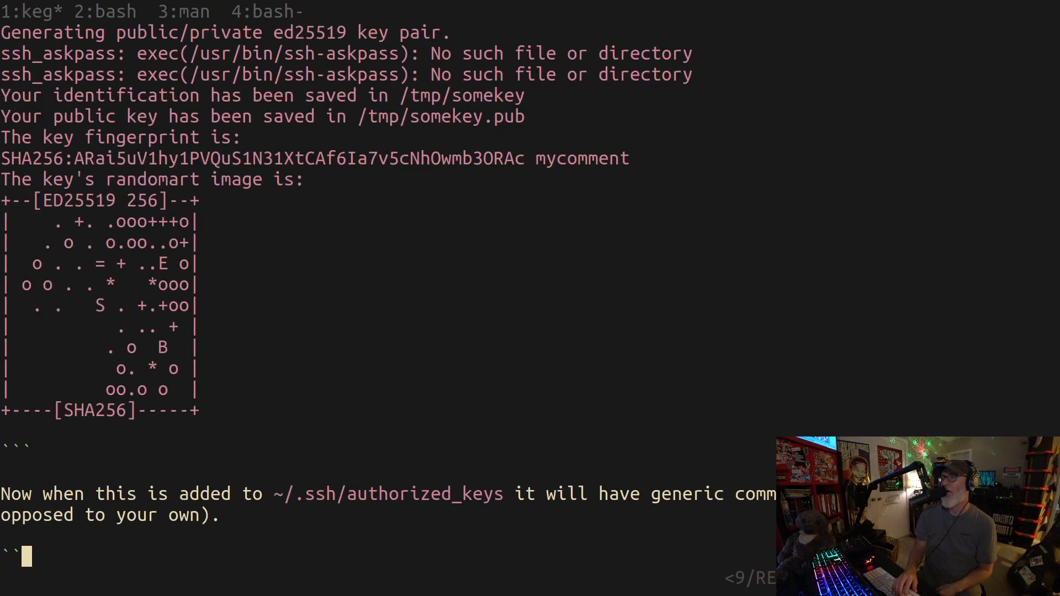
scroll(down, 3)
text(`)
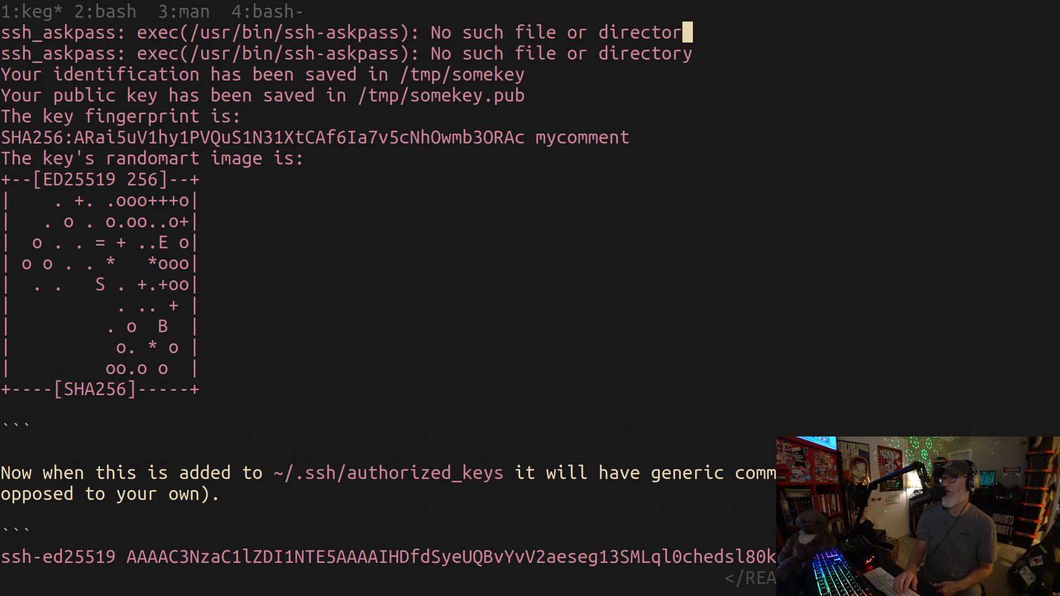
scroll(up, 3)
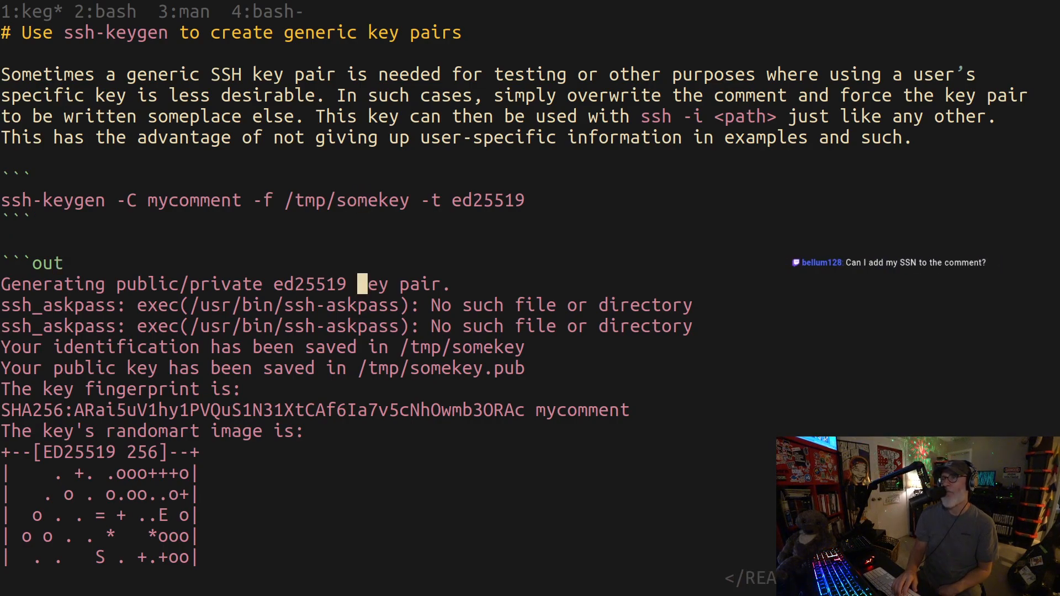
mouse_move(362, 410)
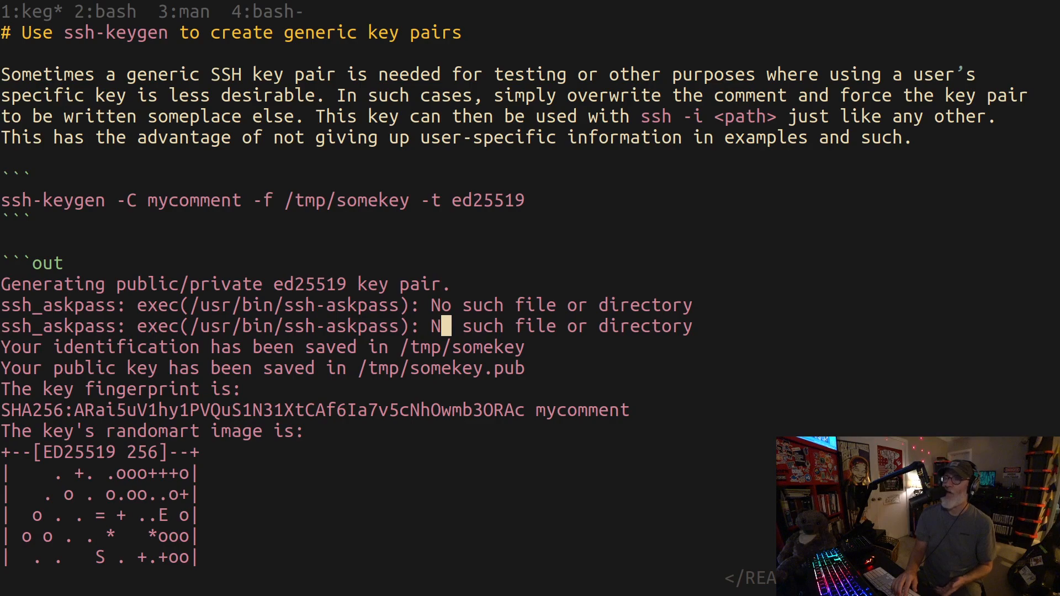
scroll(down, 3)
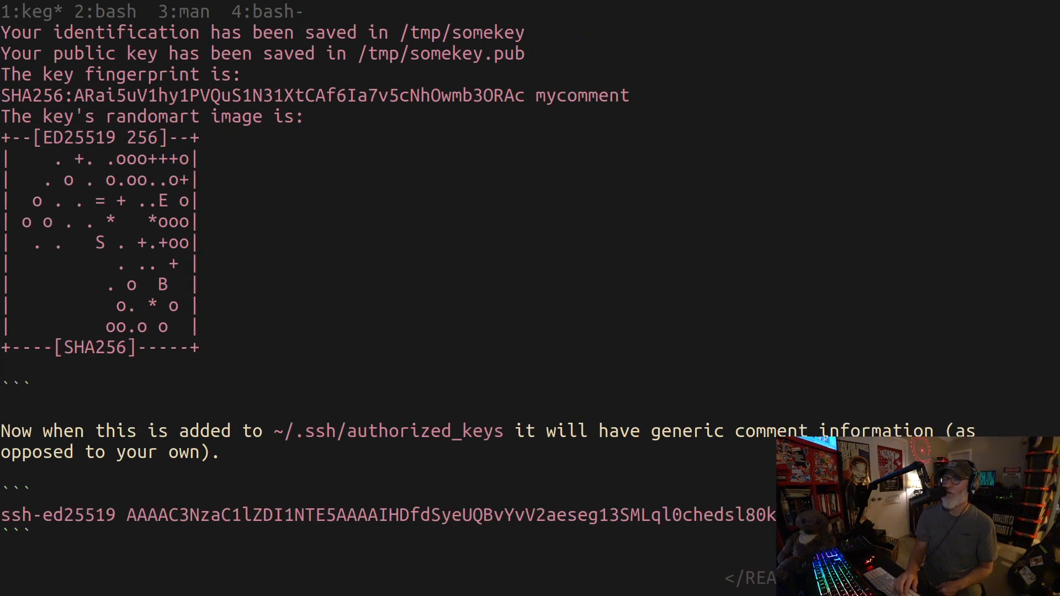
key(Return)
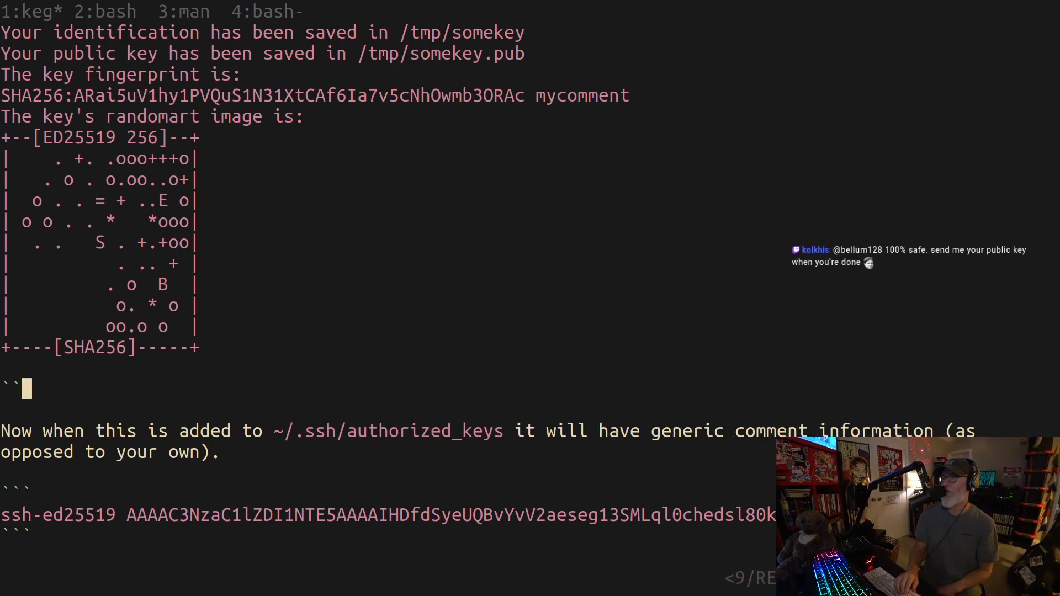
scroll(up, 3)
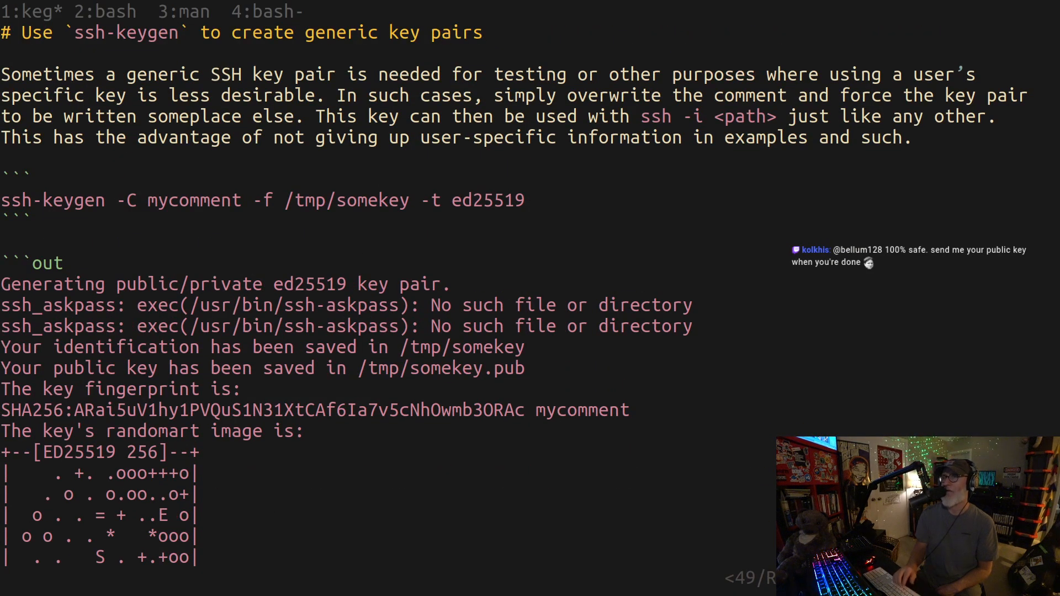